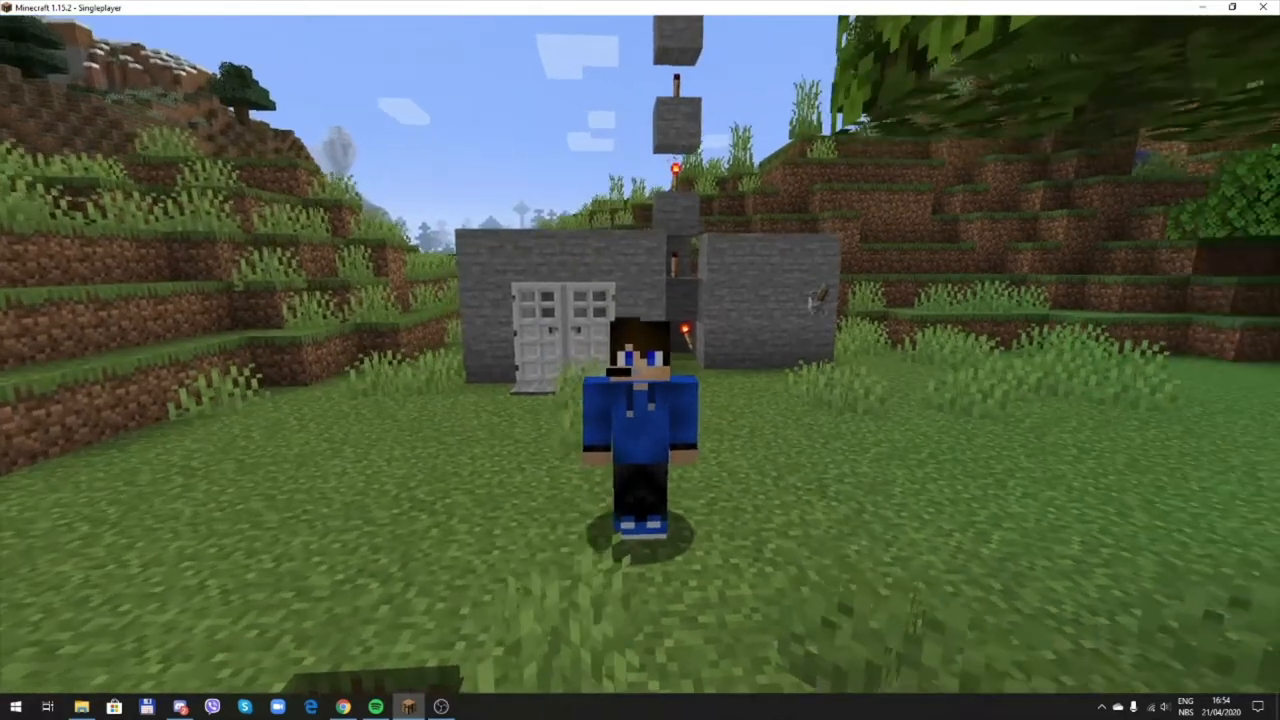
pyautogui.moveTo(640, 360)
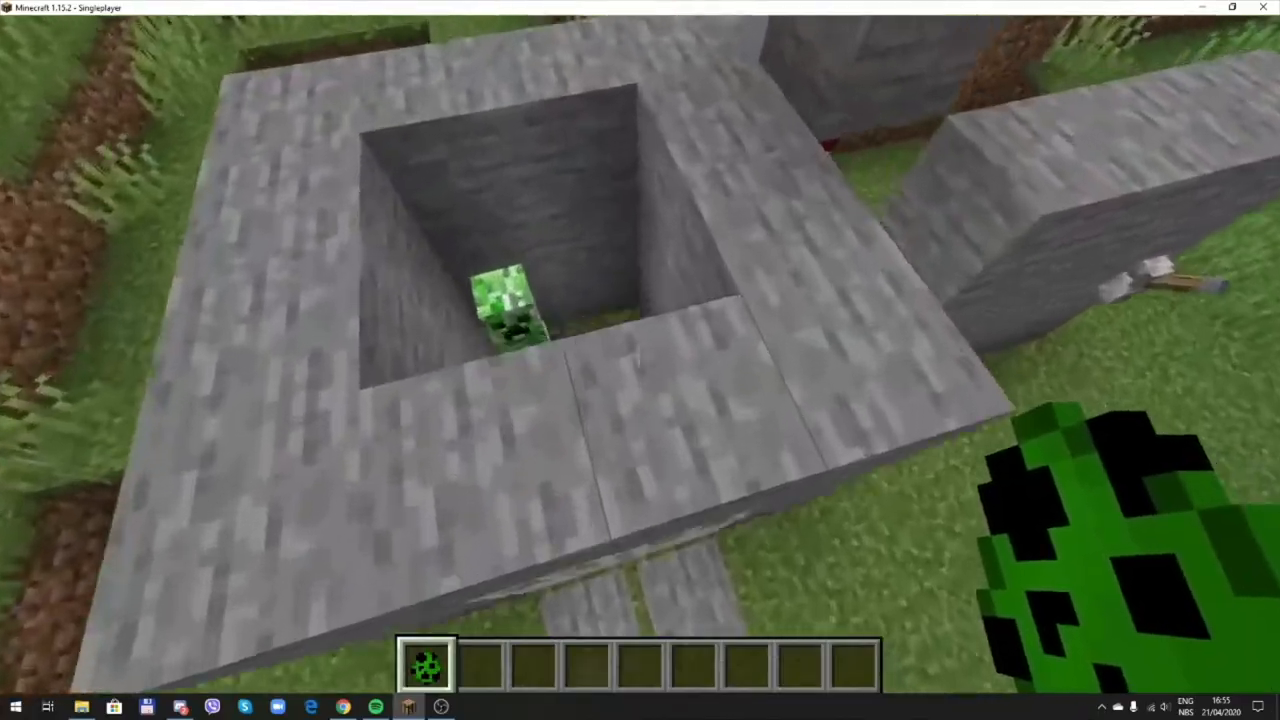
# - Bring up the creative inventory's Building Blocks category to grab stone for the hotbar
pyautogui.press('e')
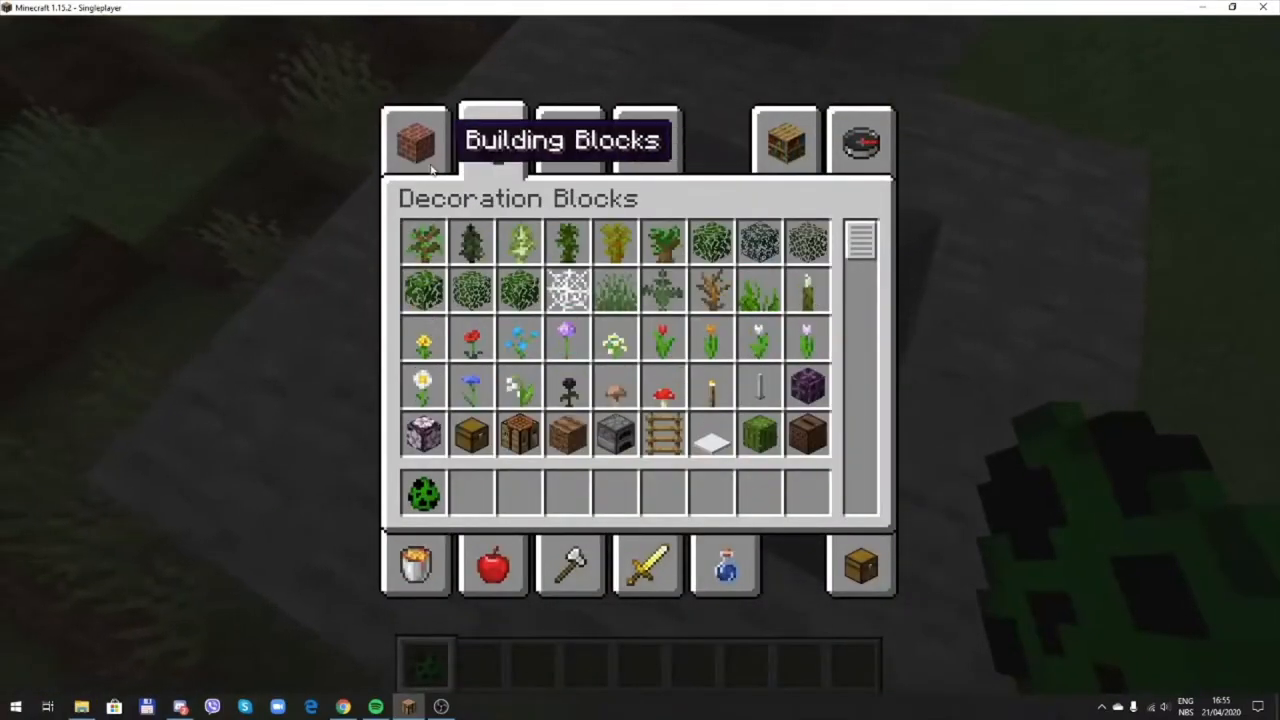
pyautogui.click(416, 140)
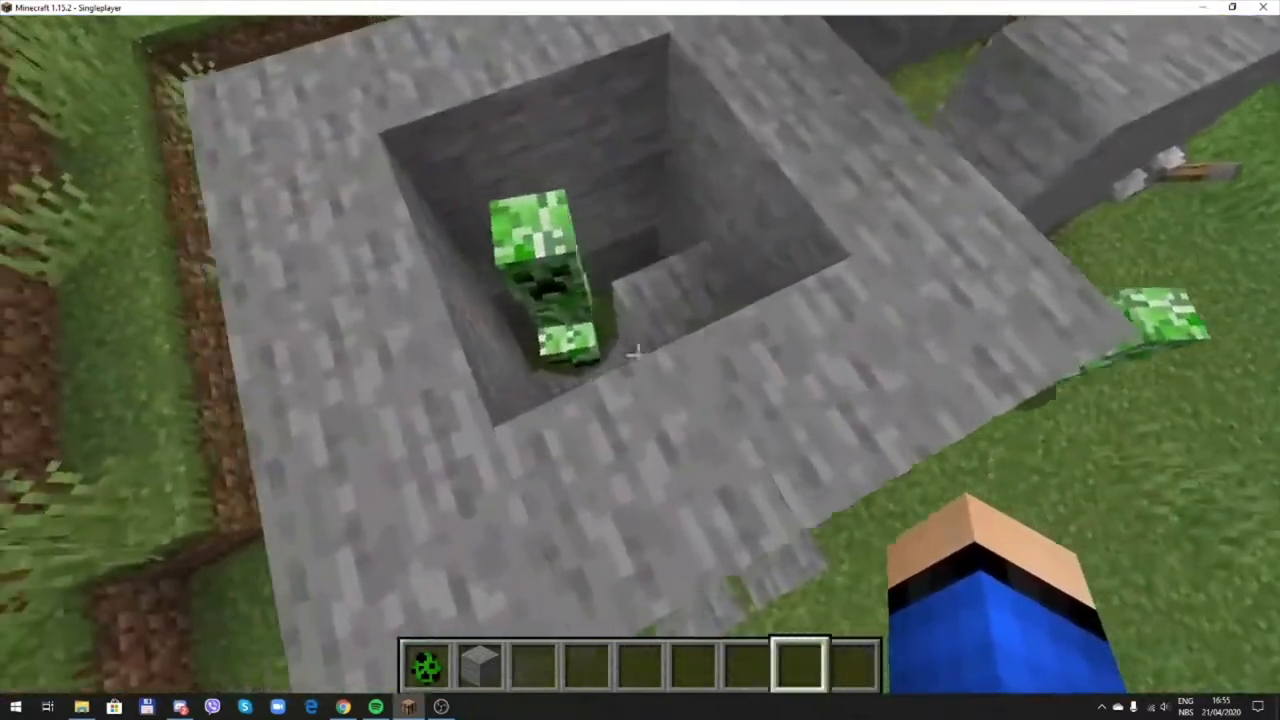
# - Pause to the Game Menu and return to the game before stocking iron doors
pyautogui.press('Escape')
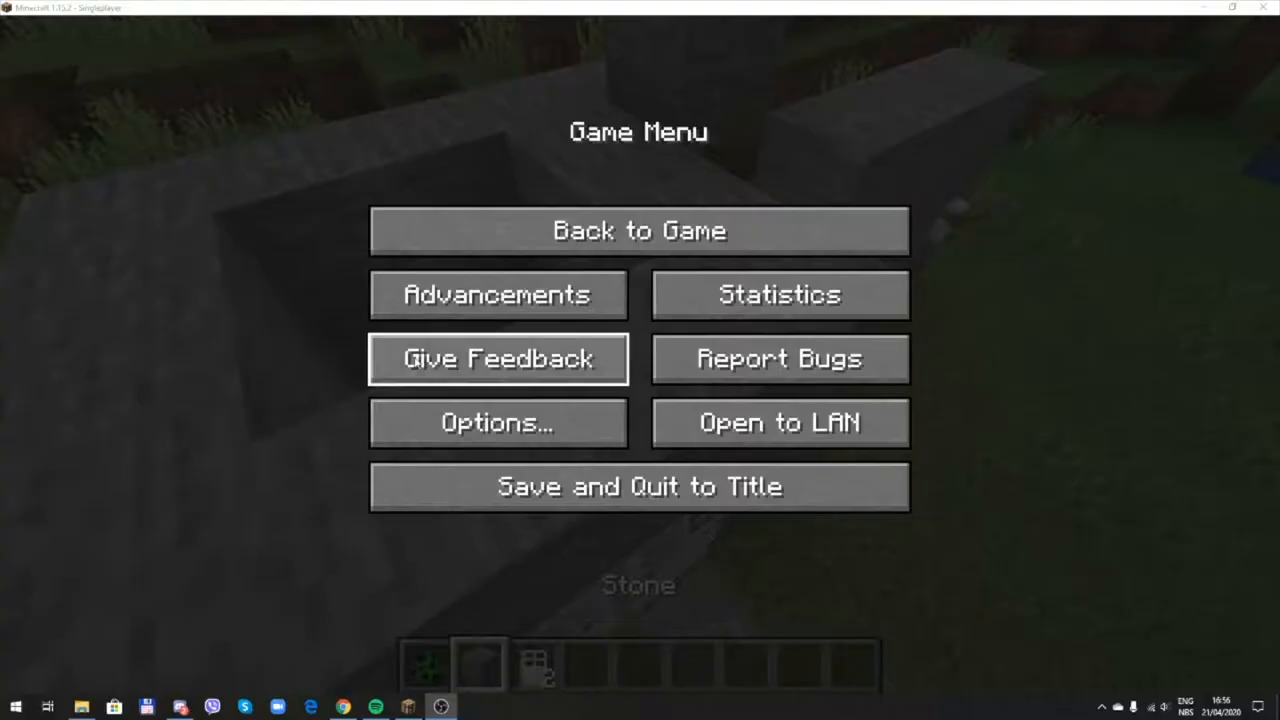
pyautogui.click(640, 230)
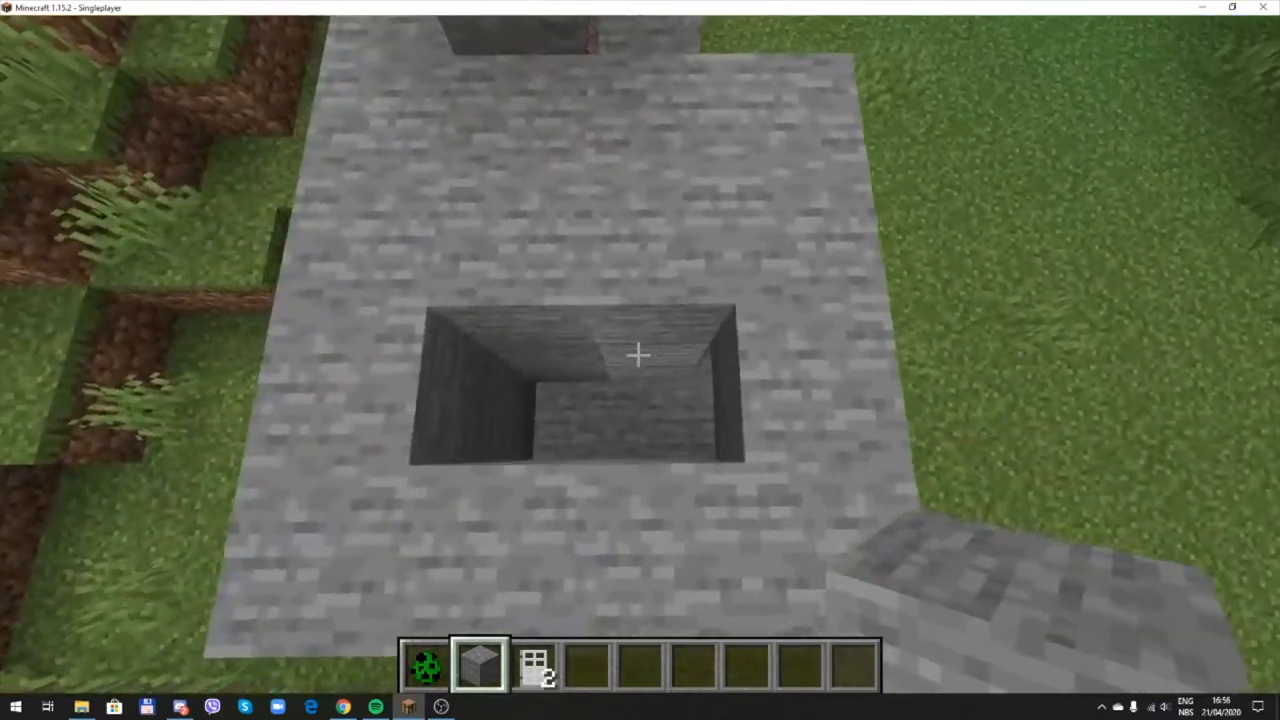
pyautogui.press('1')
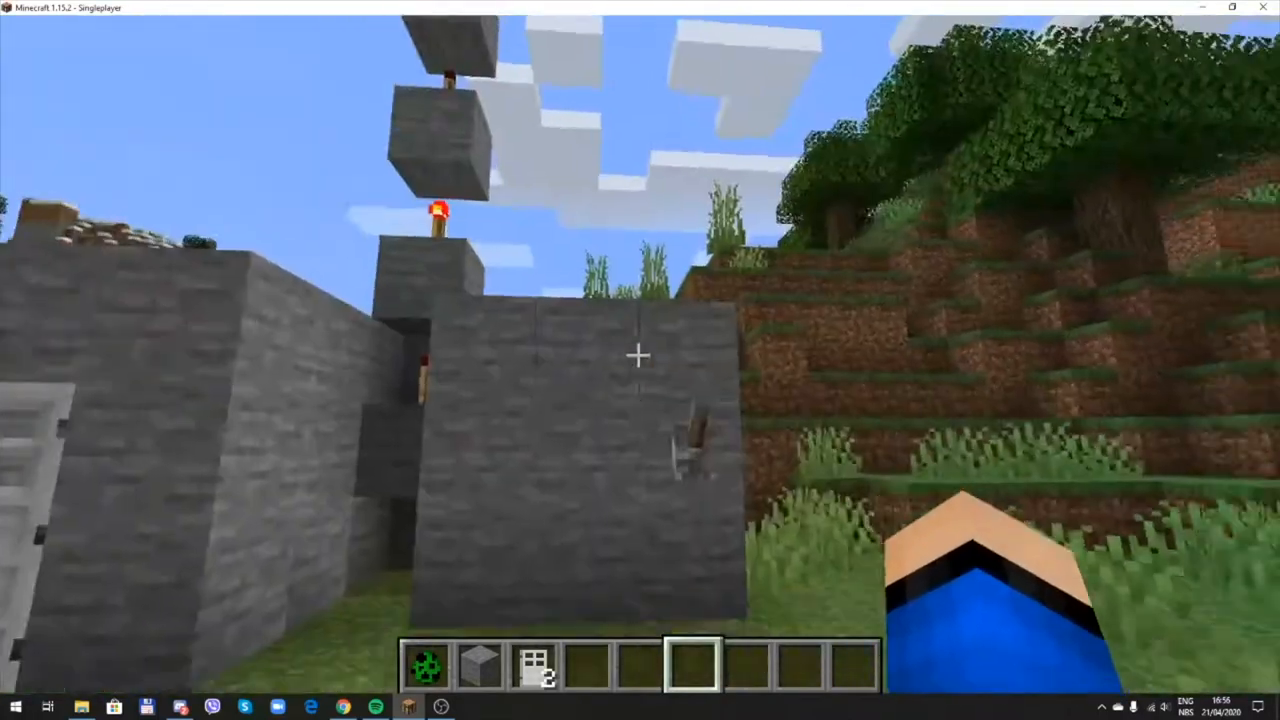
pyautogui.moveTo(640, 360)
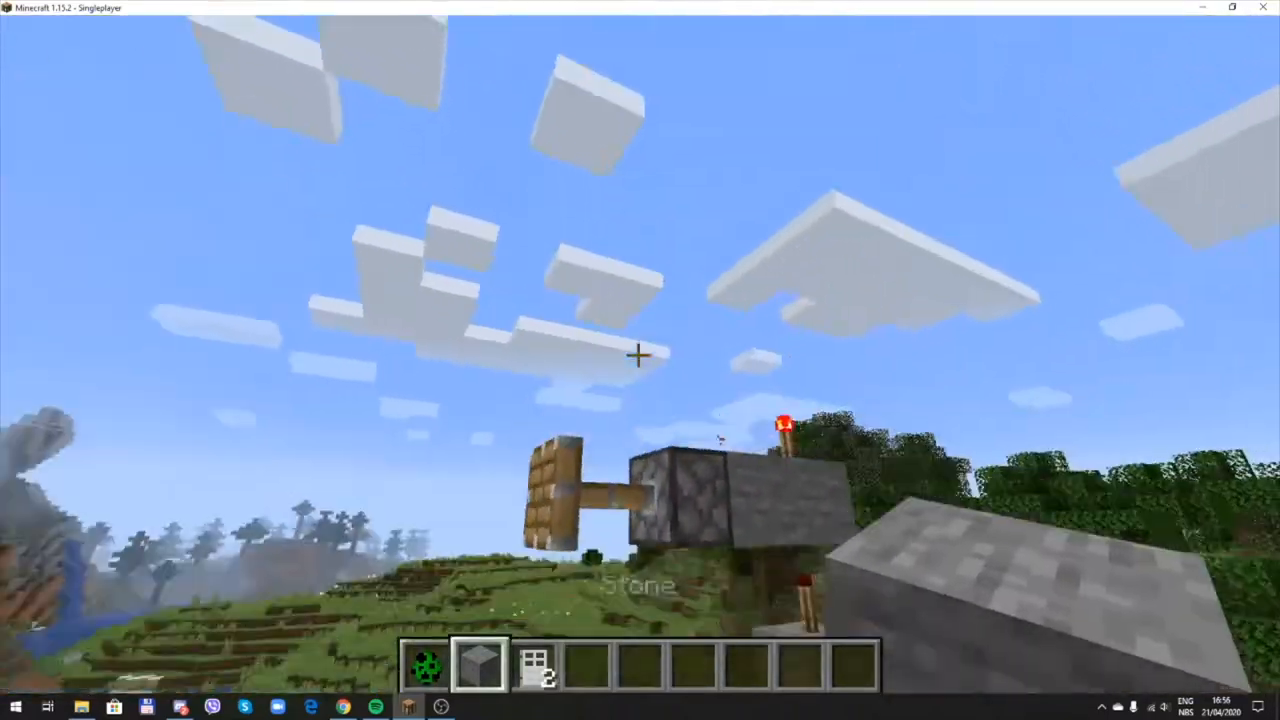
# - Browse the creative catalogue for redstone parts and an anvil, then return to the world
pyautogui.press('e')
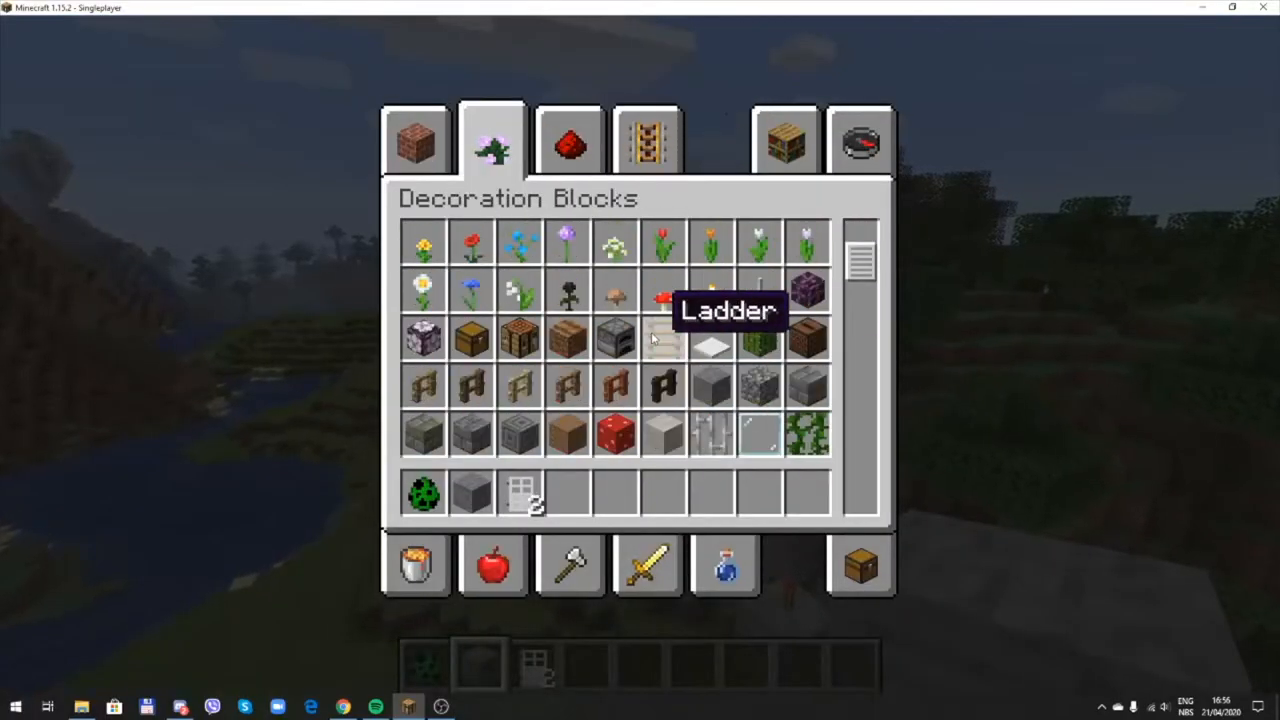
pyautogui.scroll(-3)
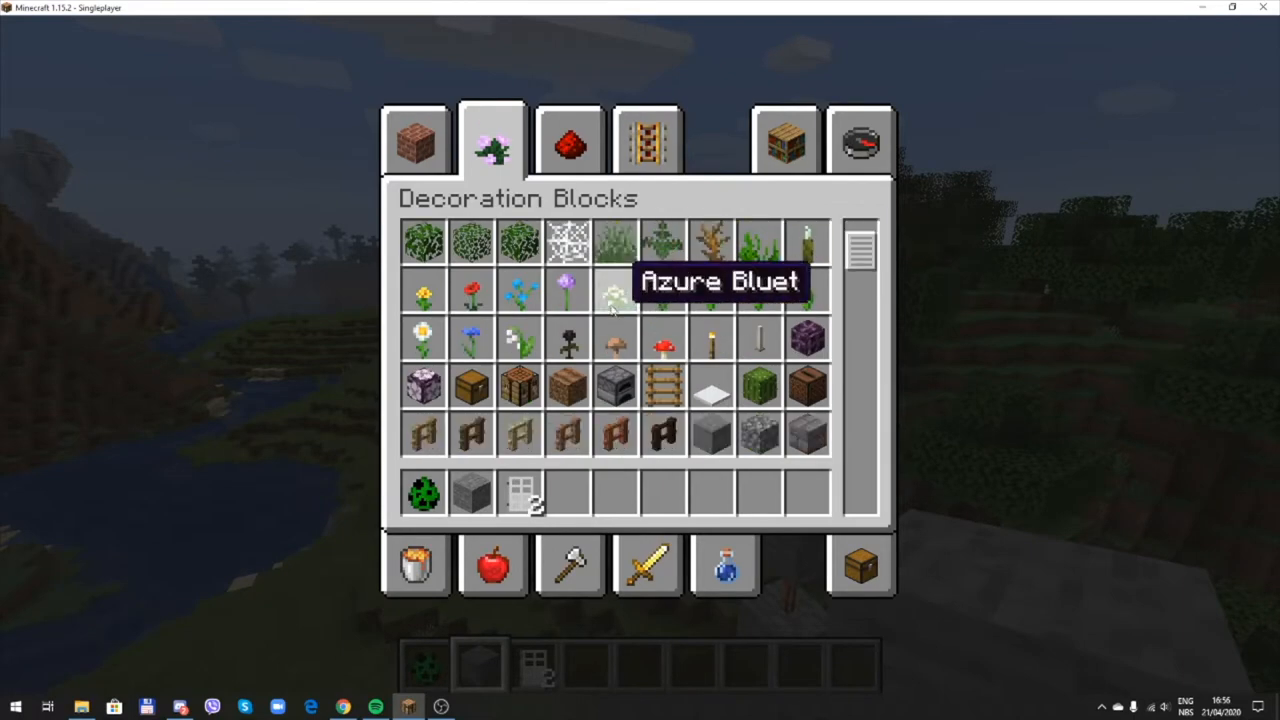
pyautogui.scroll(-3)
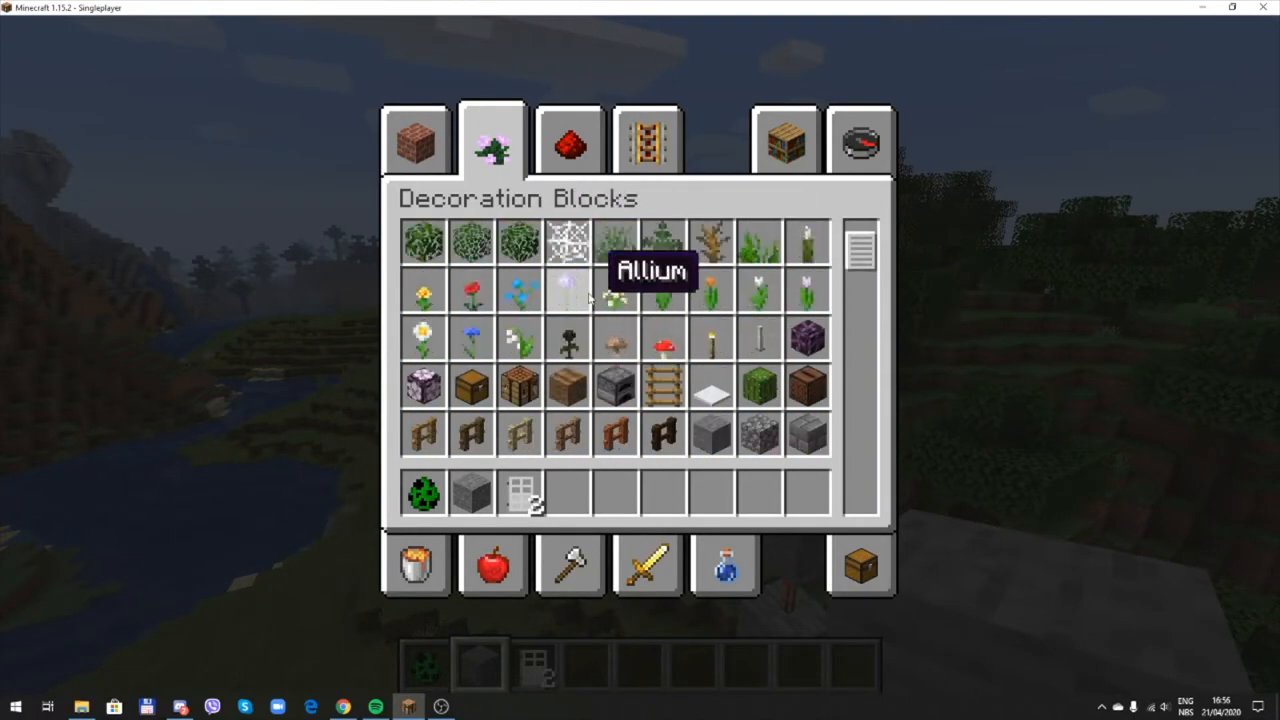
pyautogui.scroll(-3)
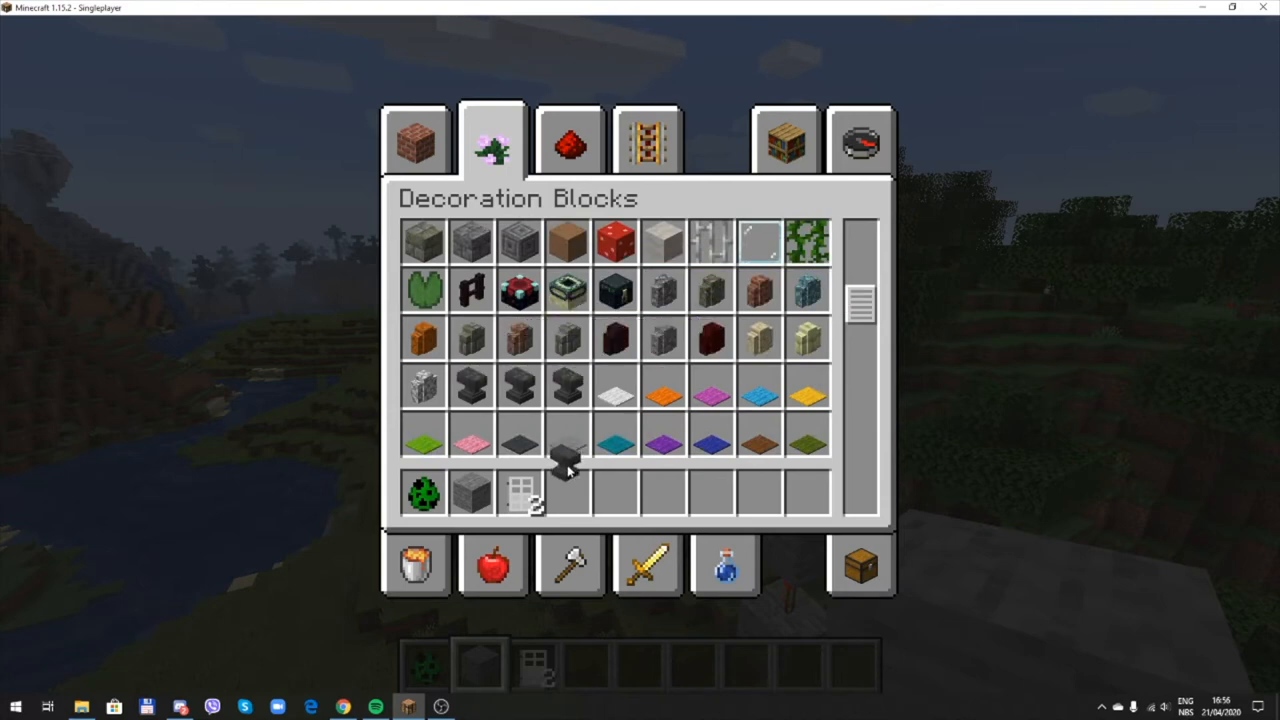
pyautogui.press('e')
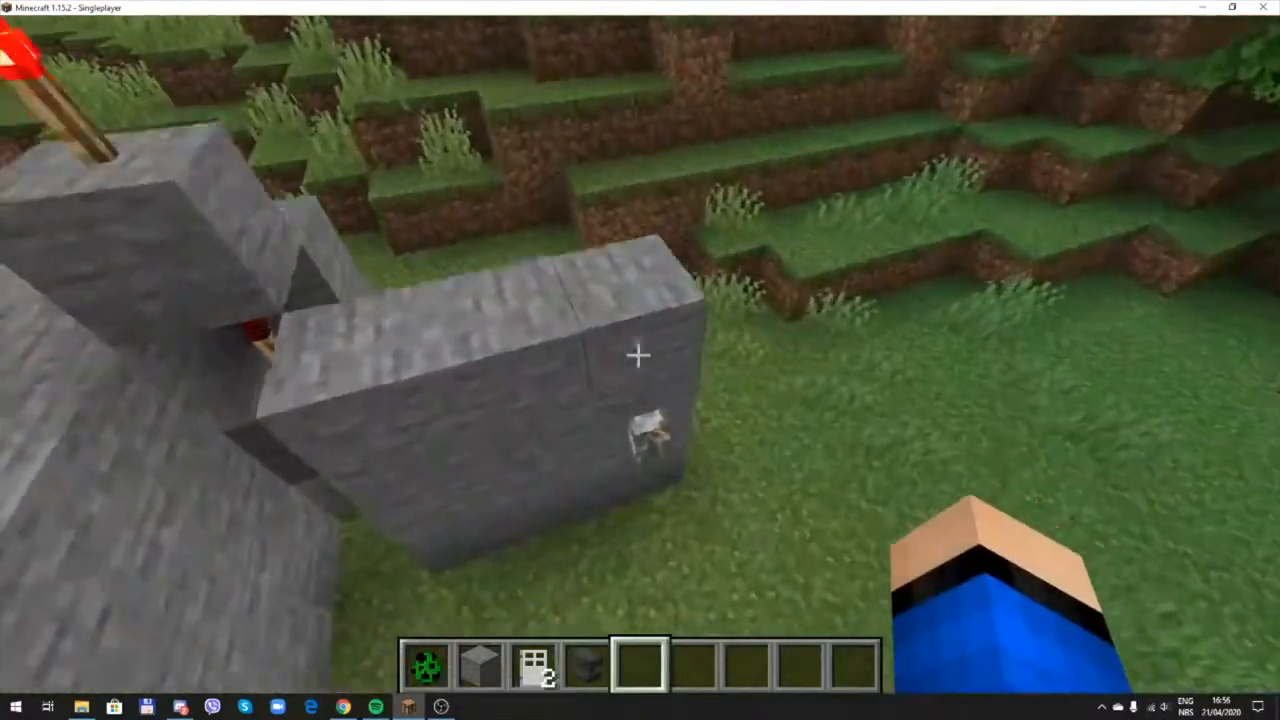
pyautogui.moveTo(640, 360)
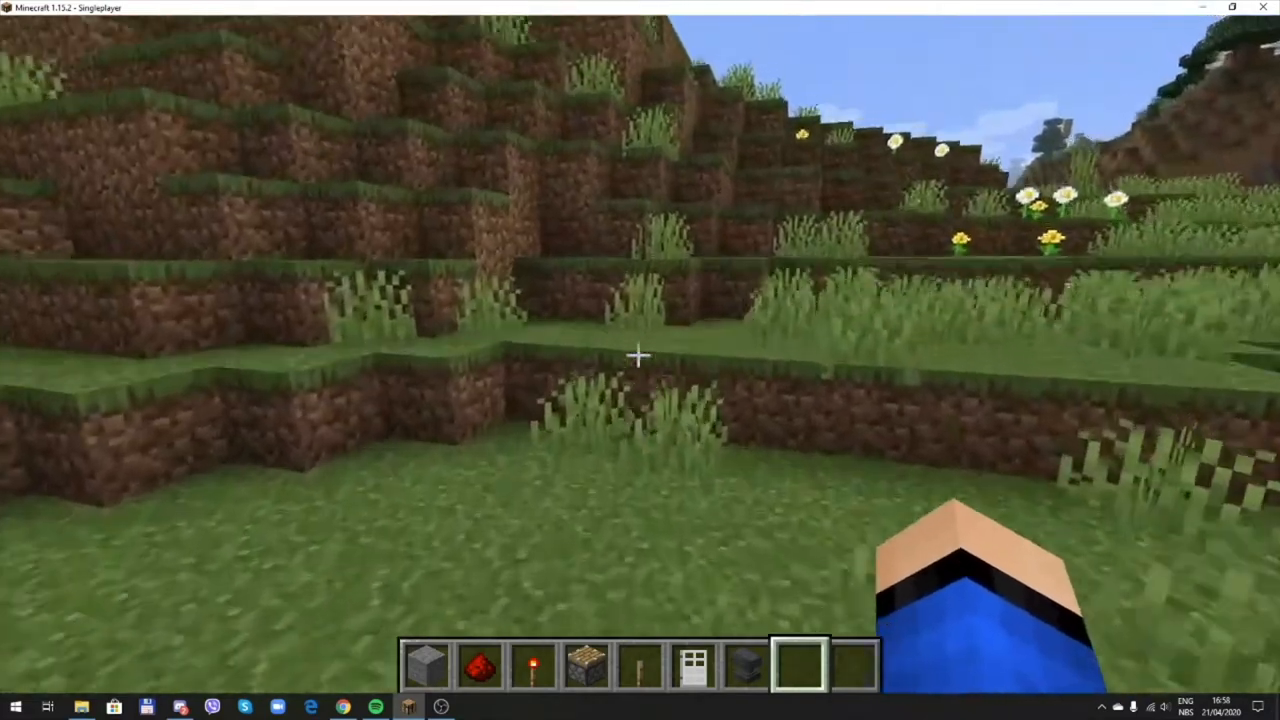
# - Move out onto the grass with stone ready to start the pillar
pyautogui.press('w')
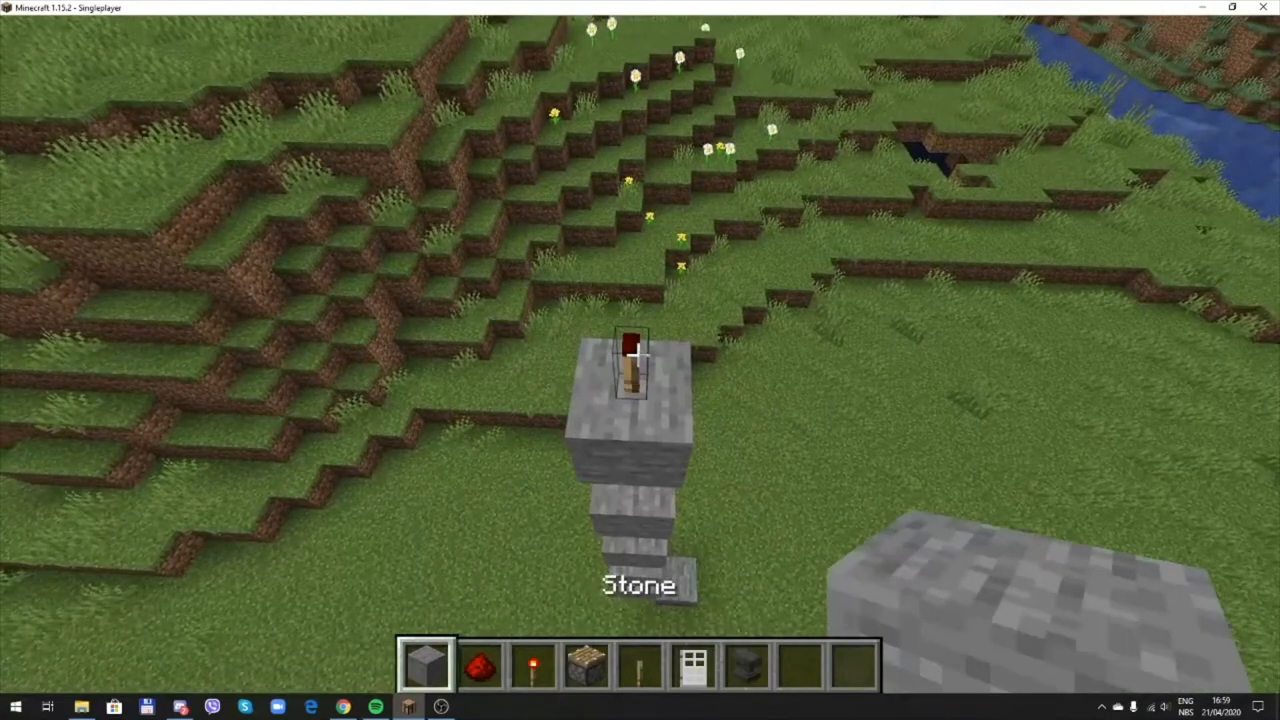
# - Select hotbar slot 2 to stack more stone onto the pillar
pyautogui.press('2')
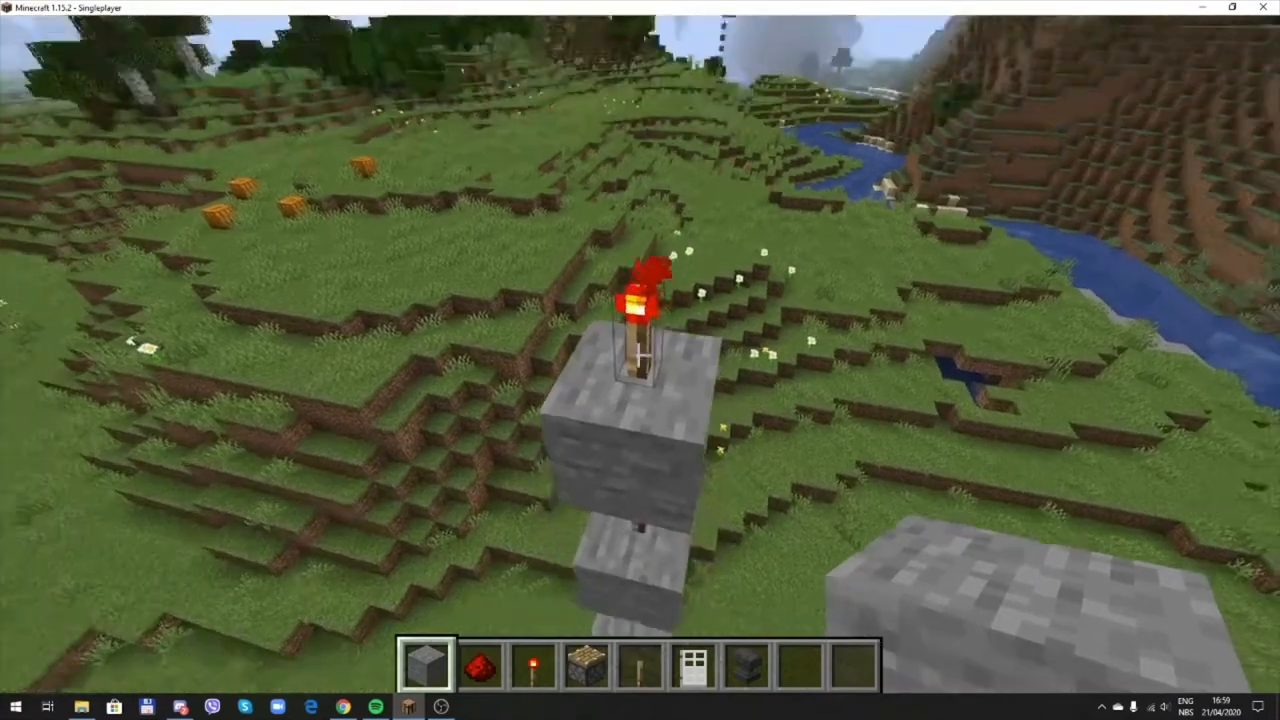
pyautogui.moveTo(640, 360)
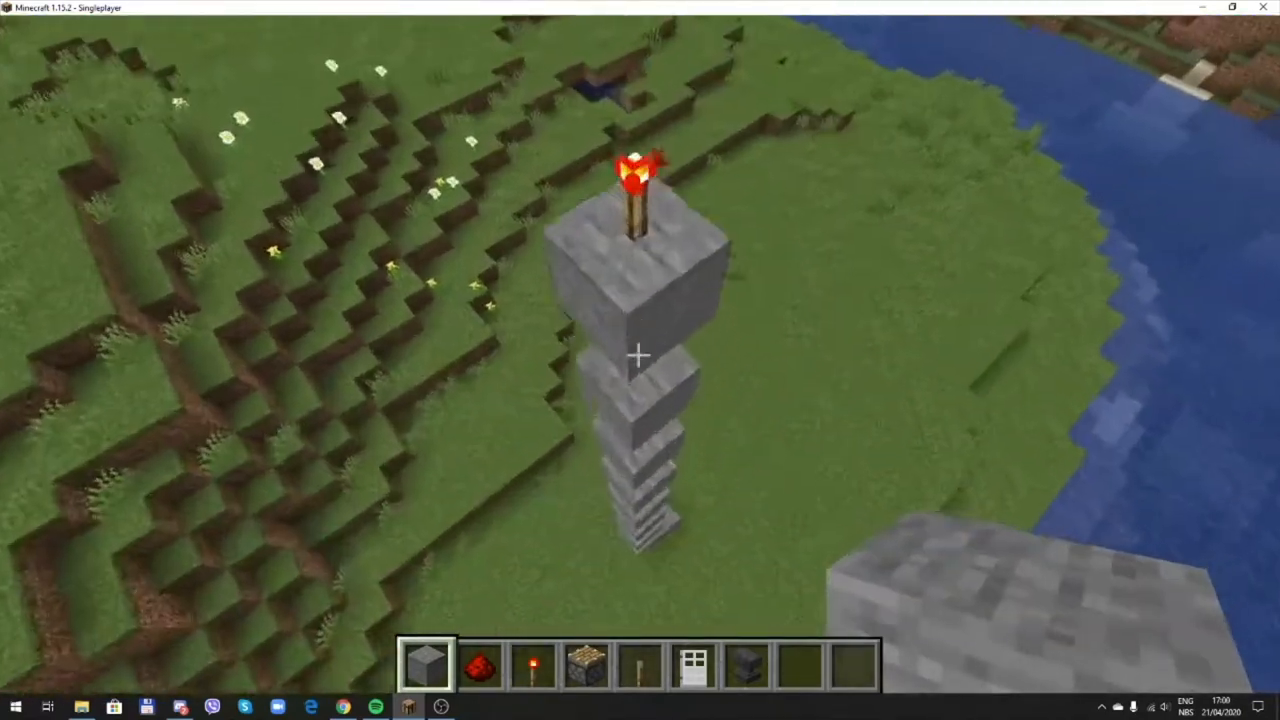
pyautogui.moveTo(640, 356)
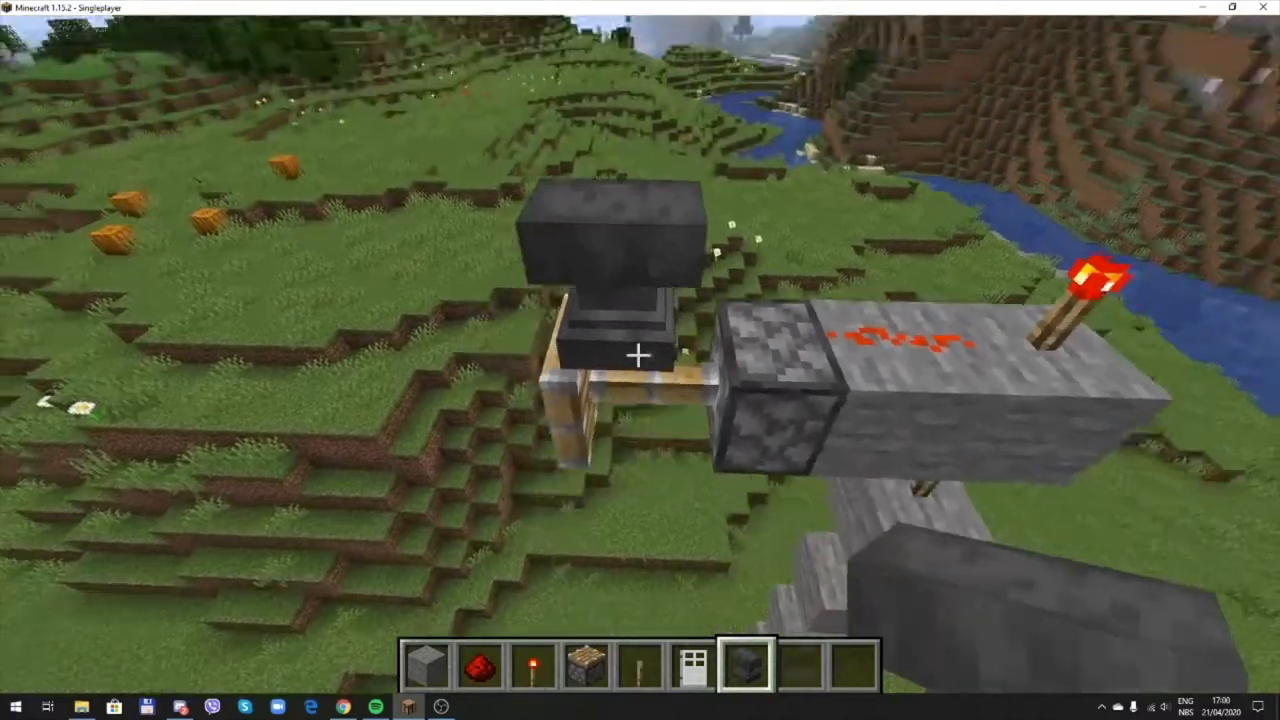
pyautogui.moveTo(640, 360)
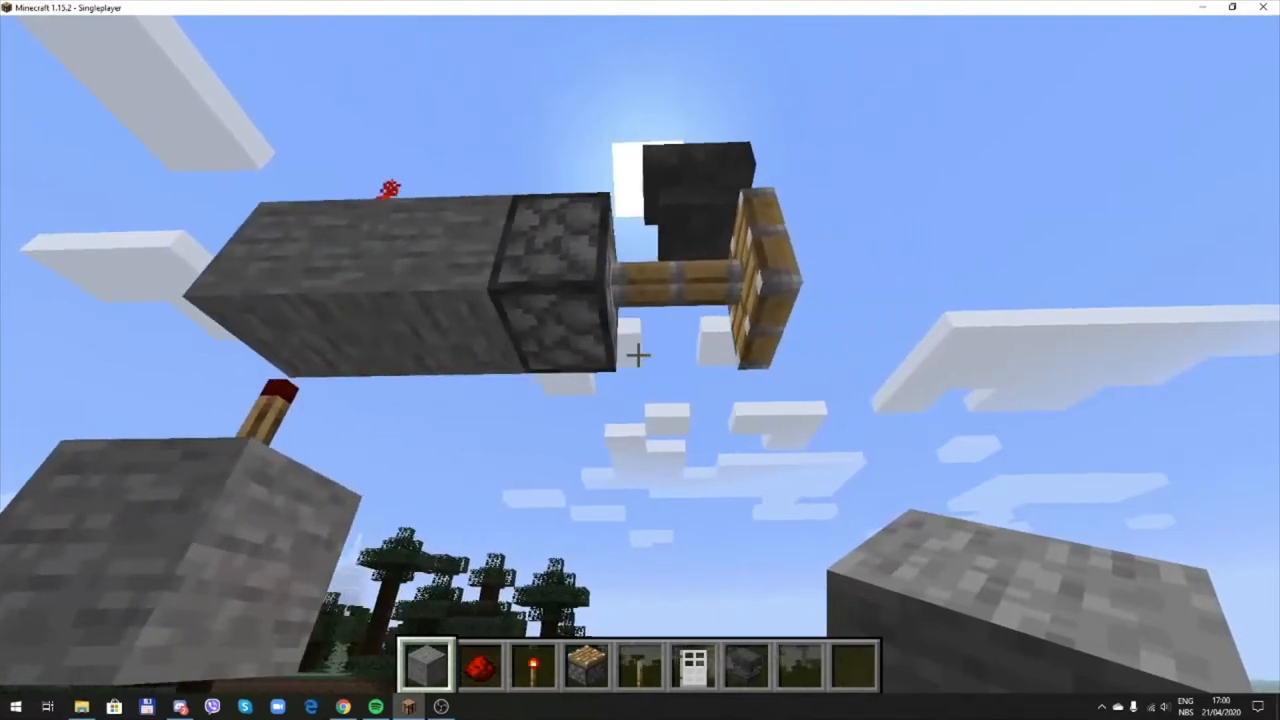
pyautogui.moveTo(640, 360)
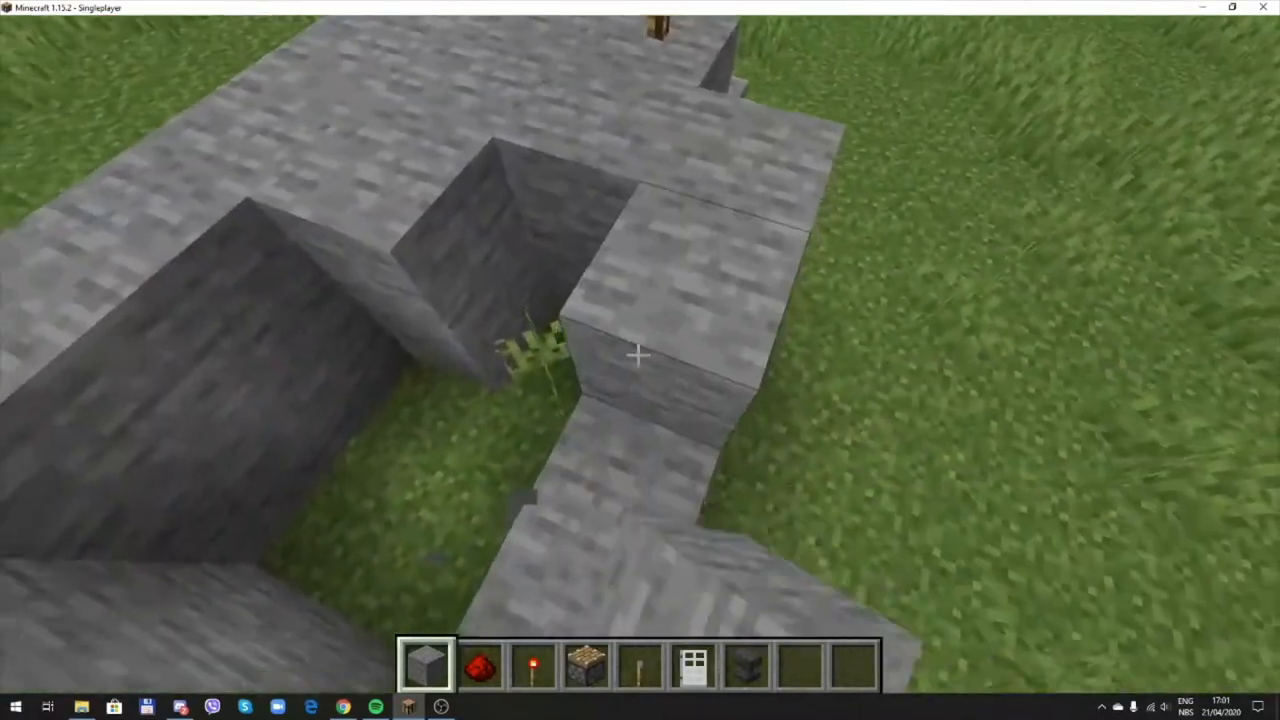
pyautogui.moveTo(640, 356)
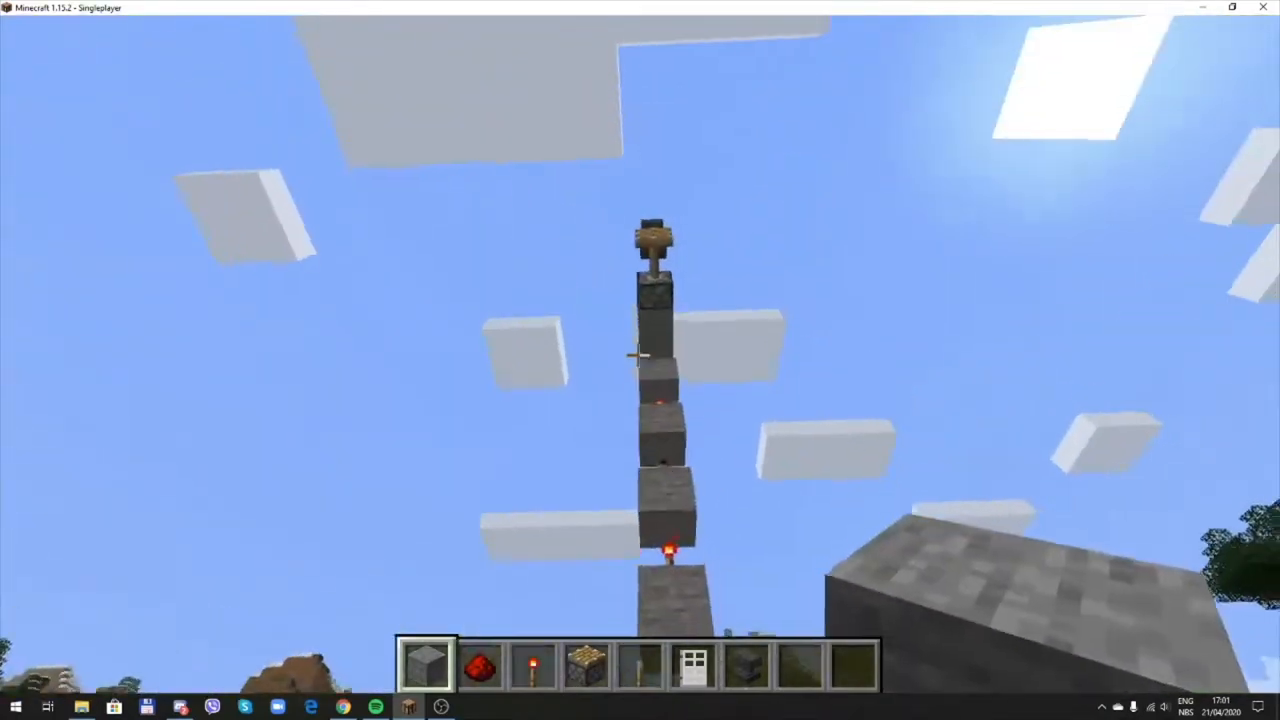
pyautogui.moveTo(640, 360)
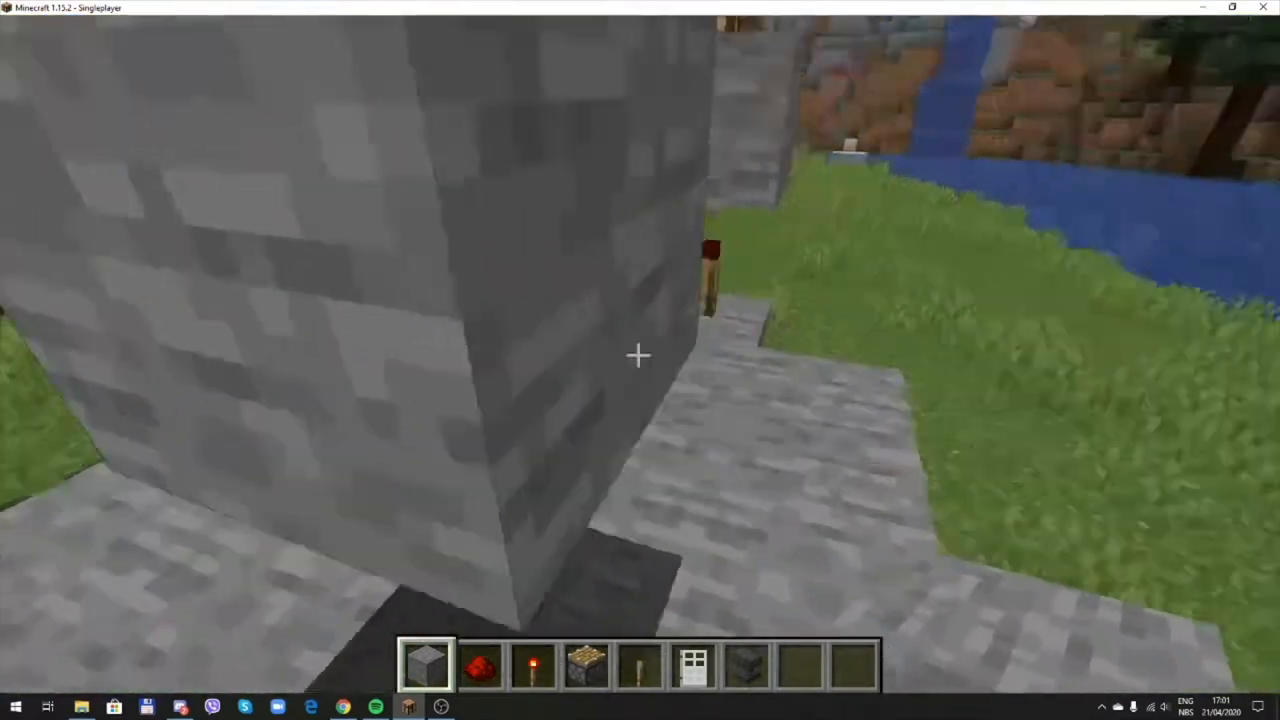
pyautogui.moveTo(640, 360)
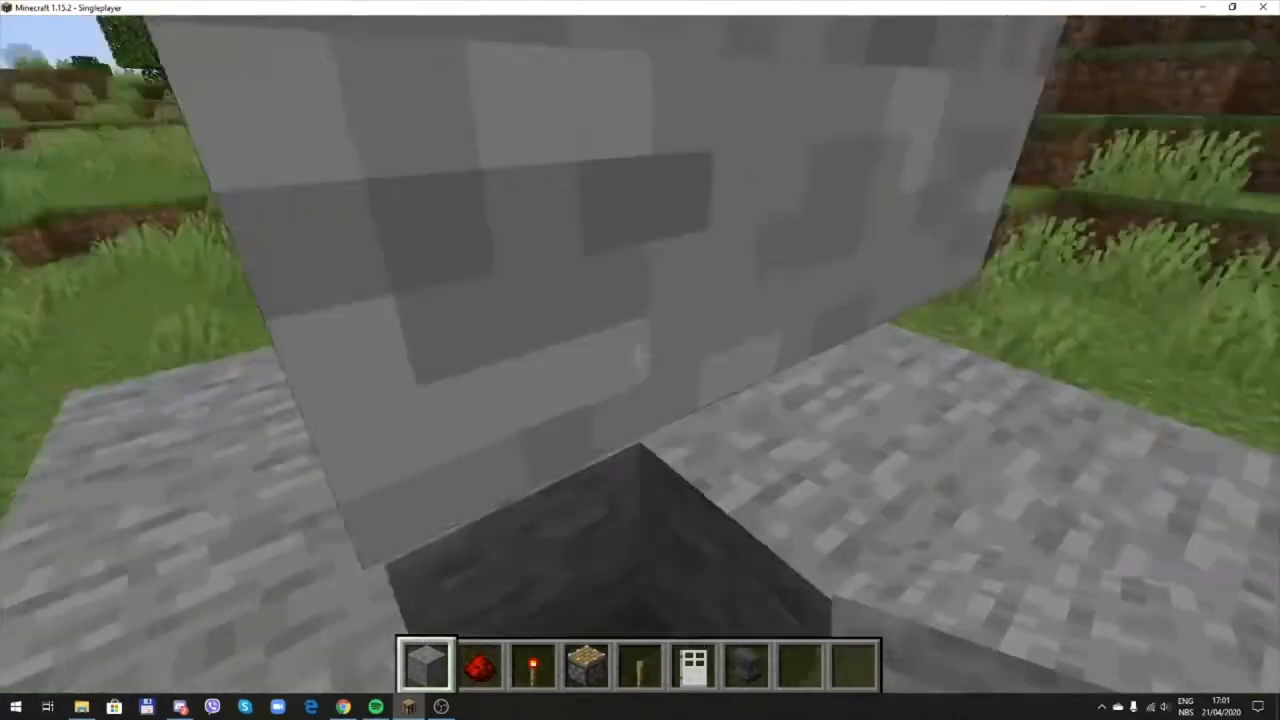
pyautogui.moveTo(640, 360)
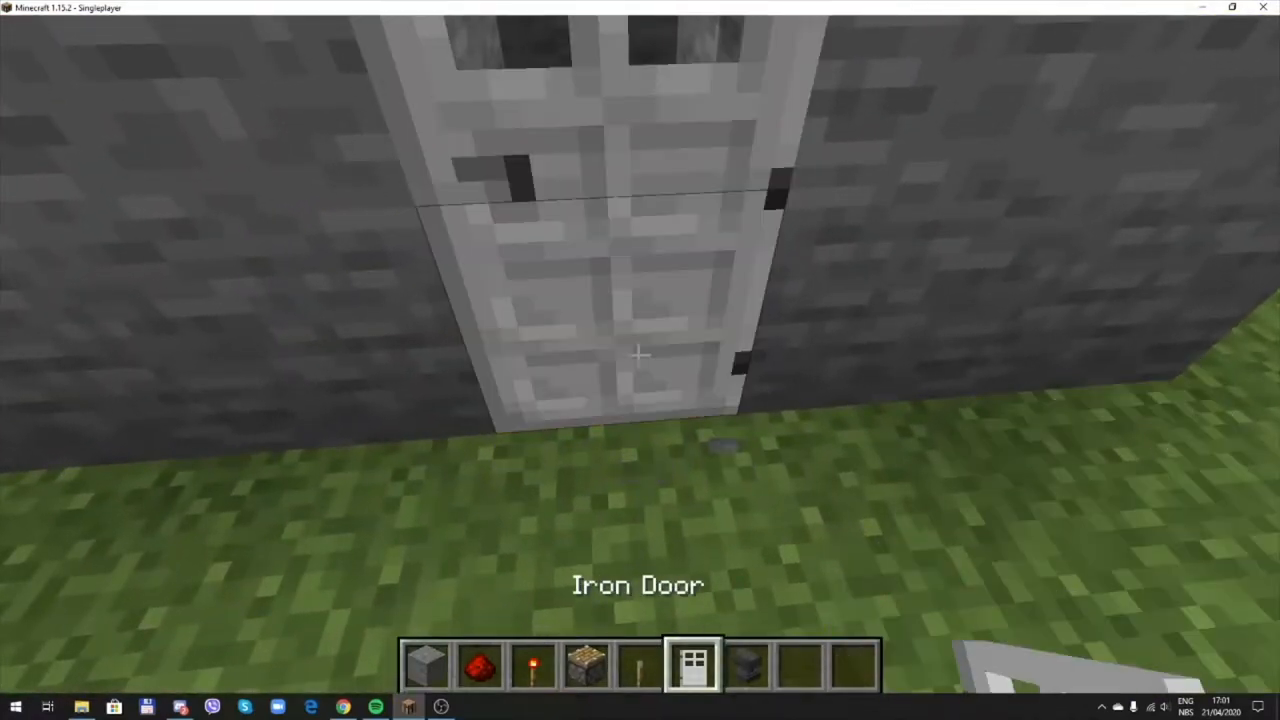
# - Bring up the creative inventory and switch to another item category
pyautogui.press('e')
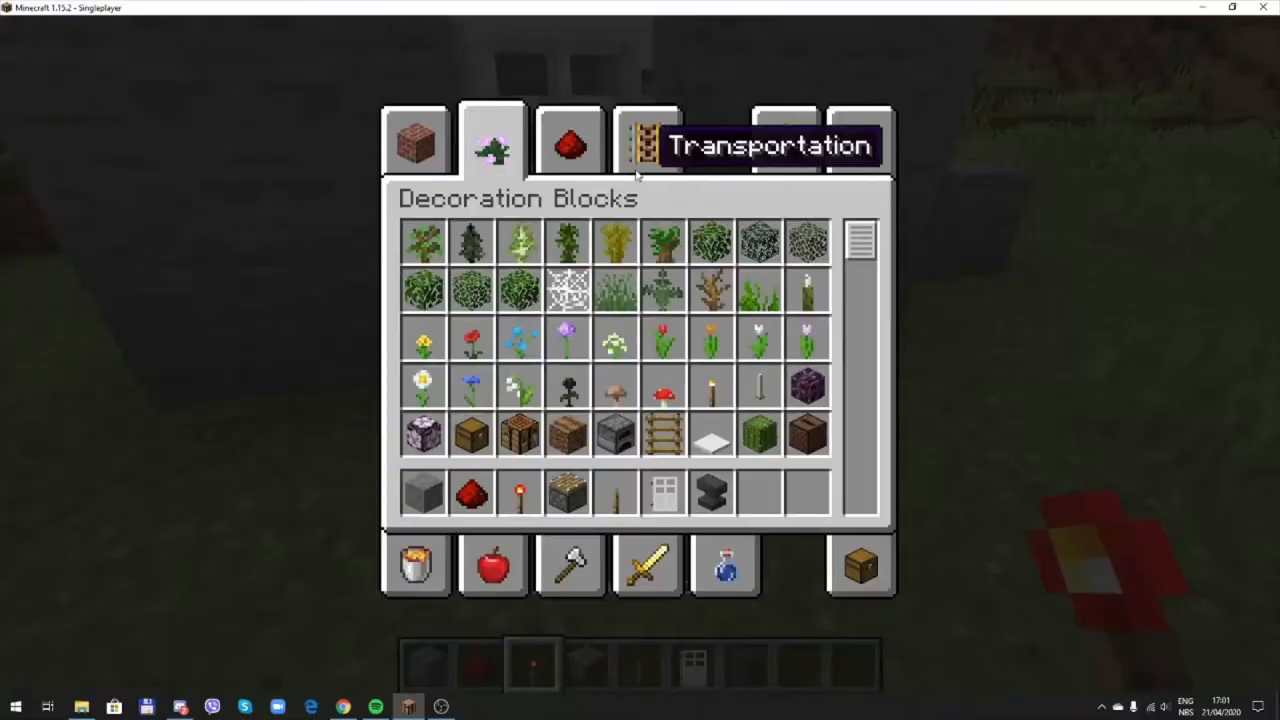
pyautogui.click(570, 140)
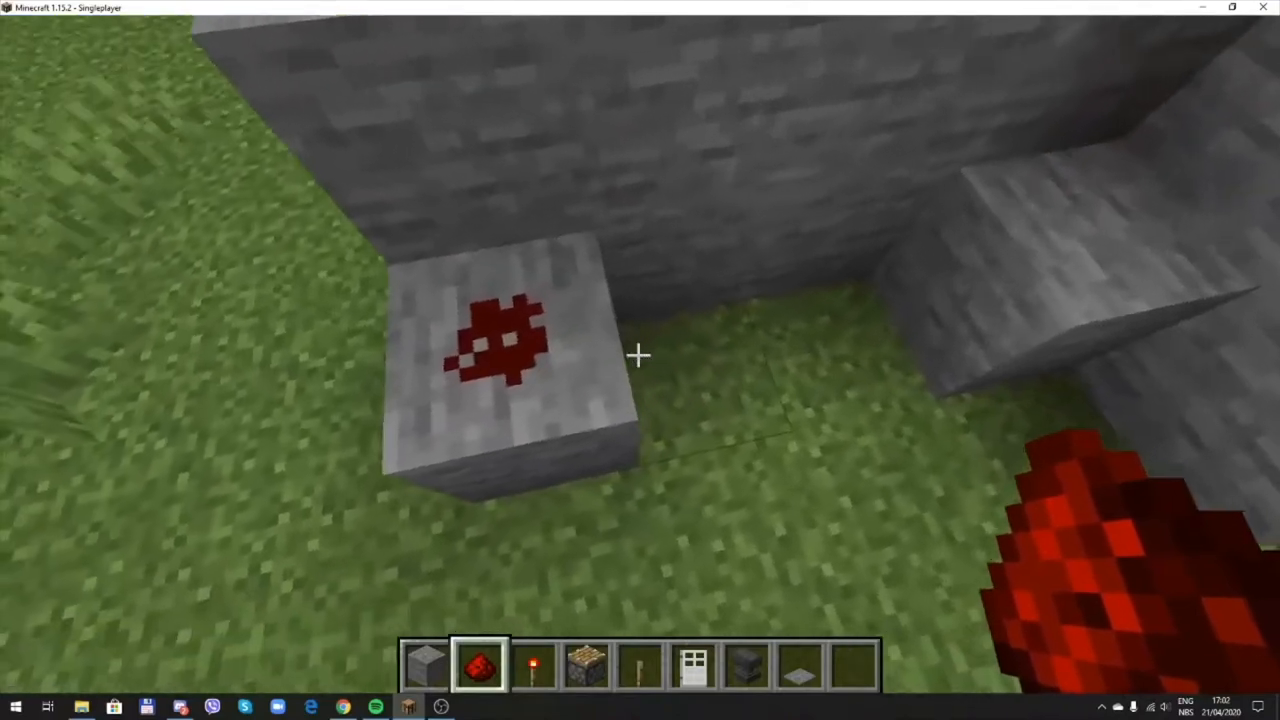
pyautogui.moveTo(640, 356)
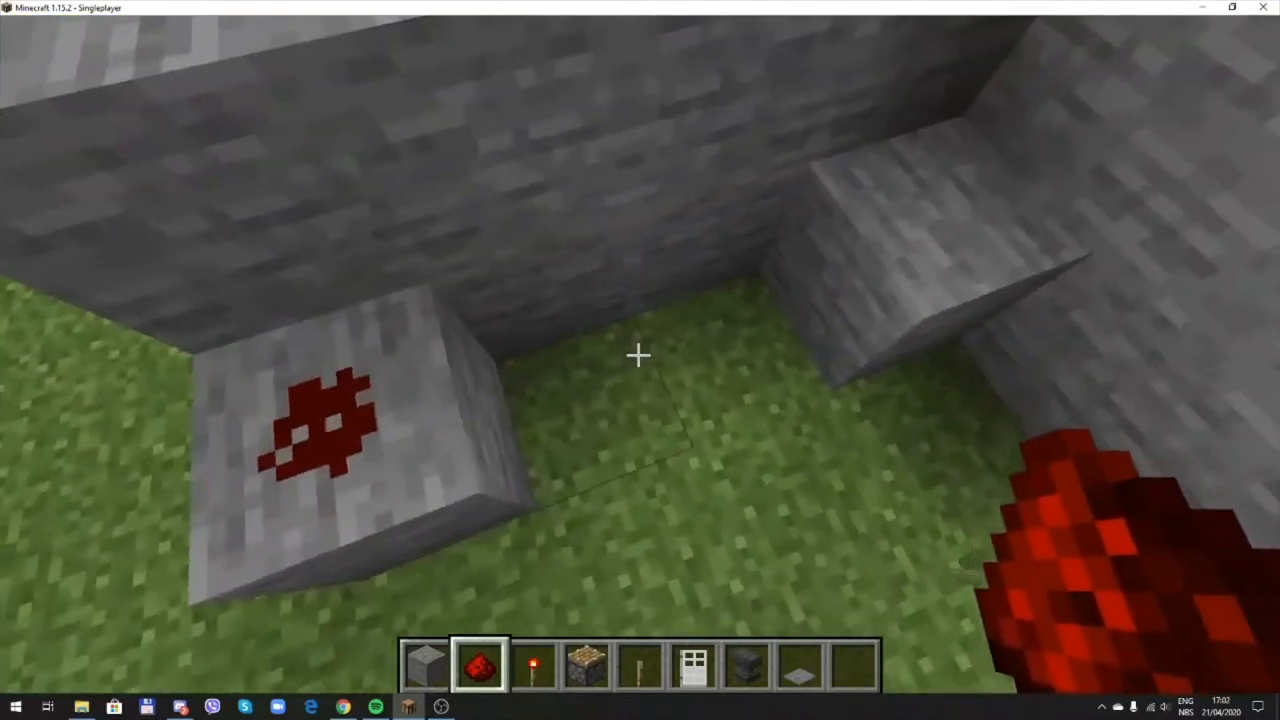
pyautogui.moveTo(640, 356)
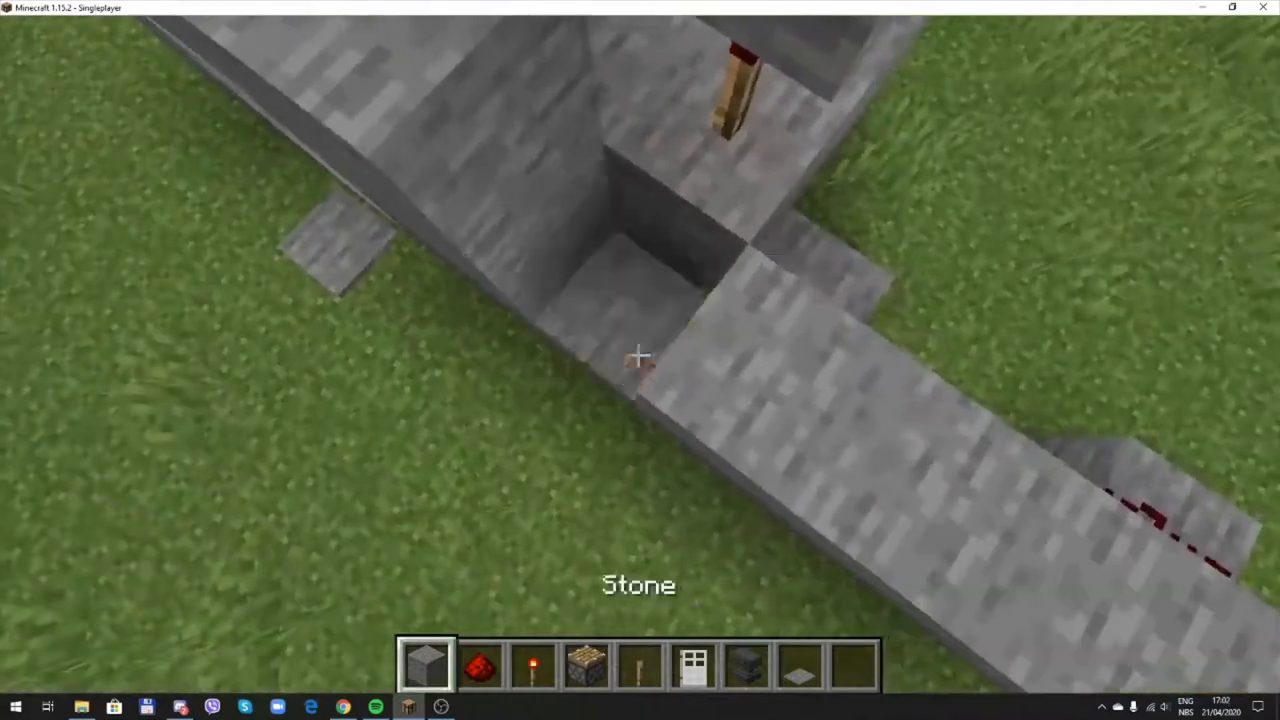
pyautogui.moveTo(640, 360)
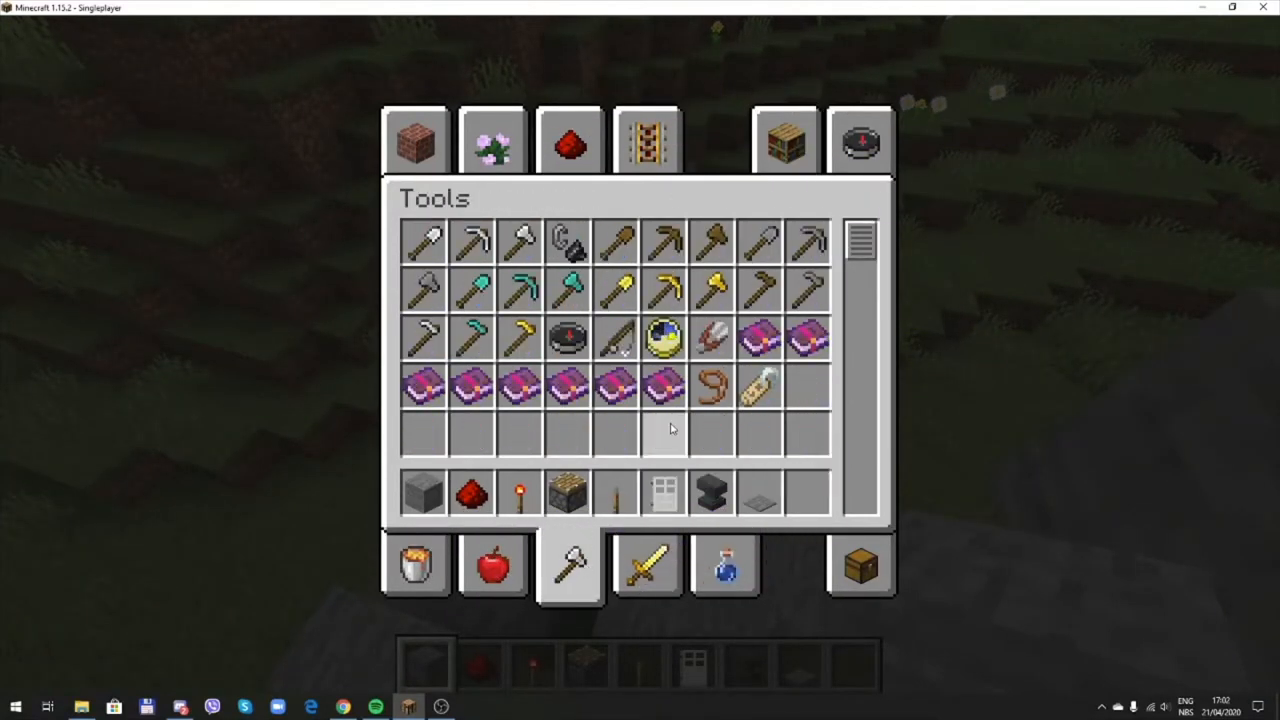
pyautogui.moveTo(570, 564)
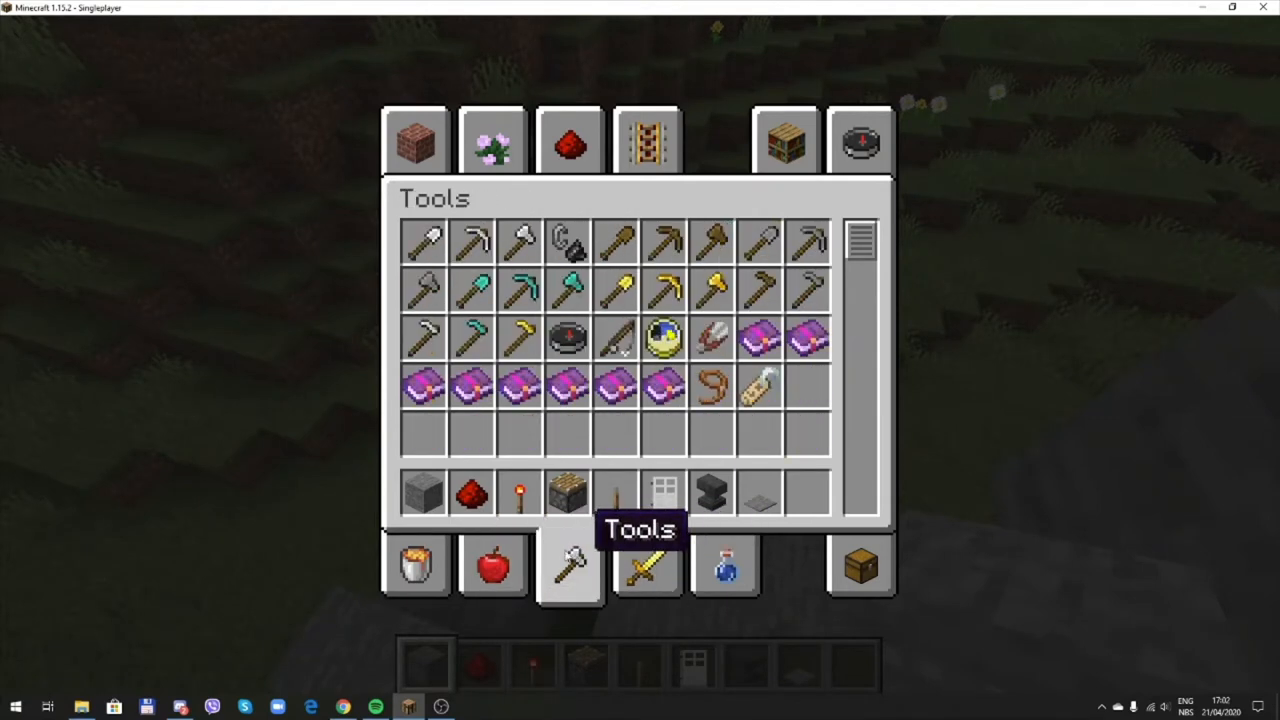
# - Browse the Miscellaneous category down to the creeper spawn egg
pyautogui.click(416, 564)
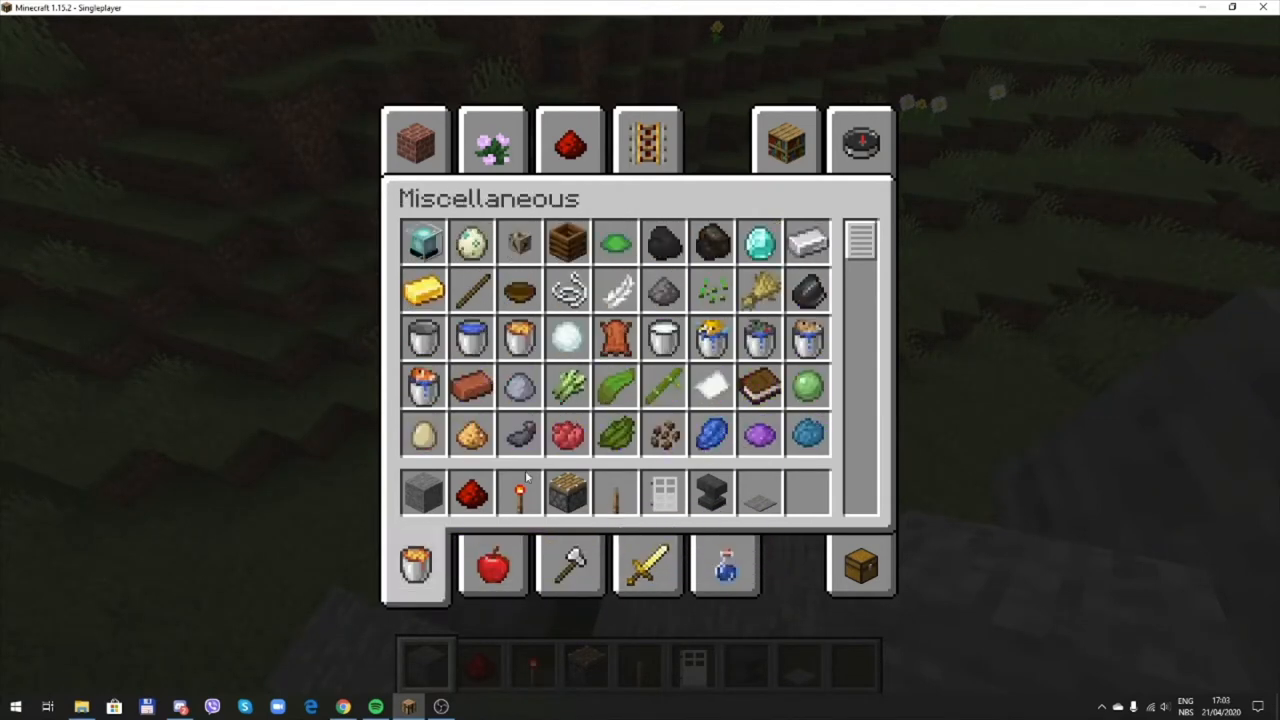
pyautogui.scroll(-3)
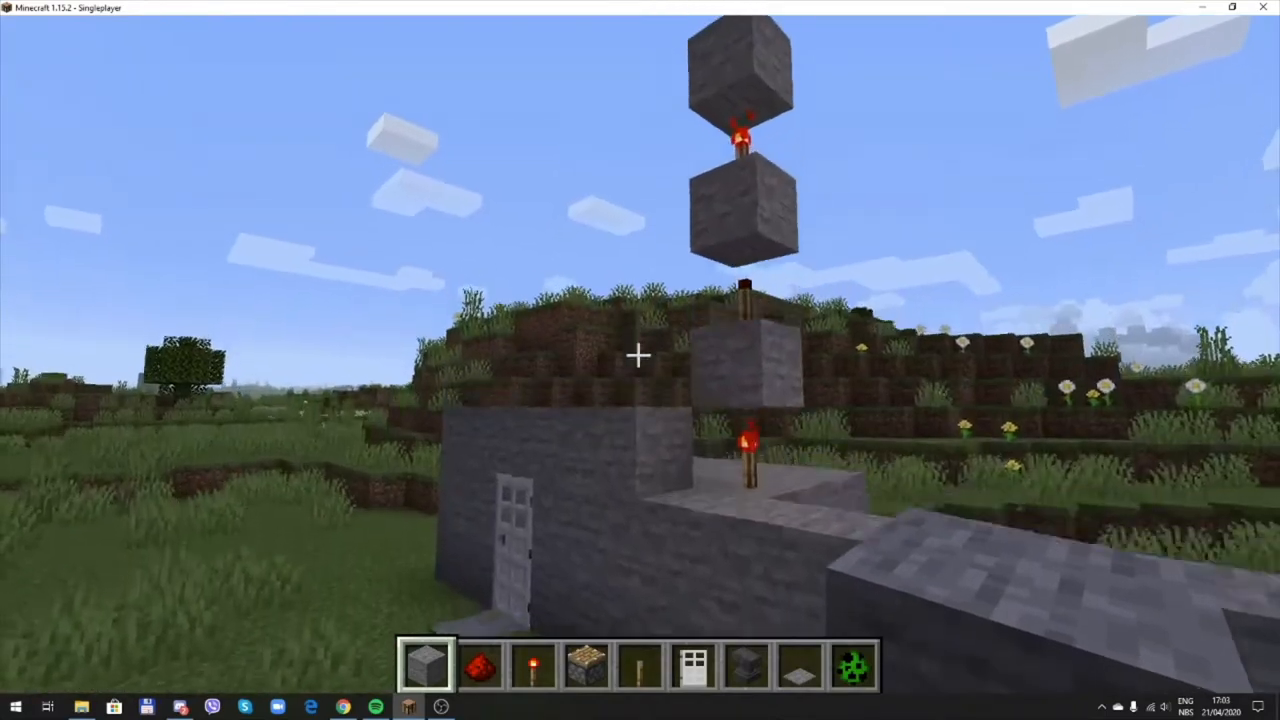
pyautogui.moveTo(640, 360)
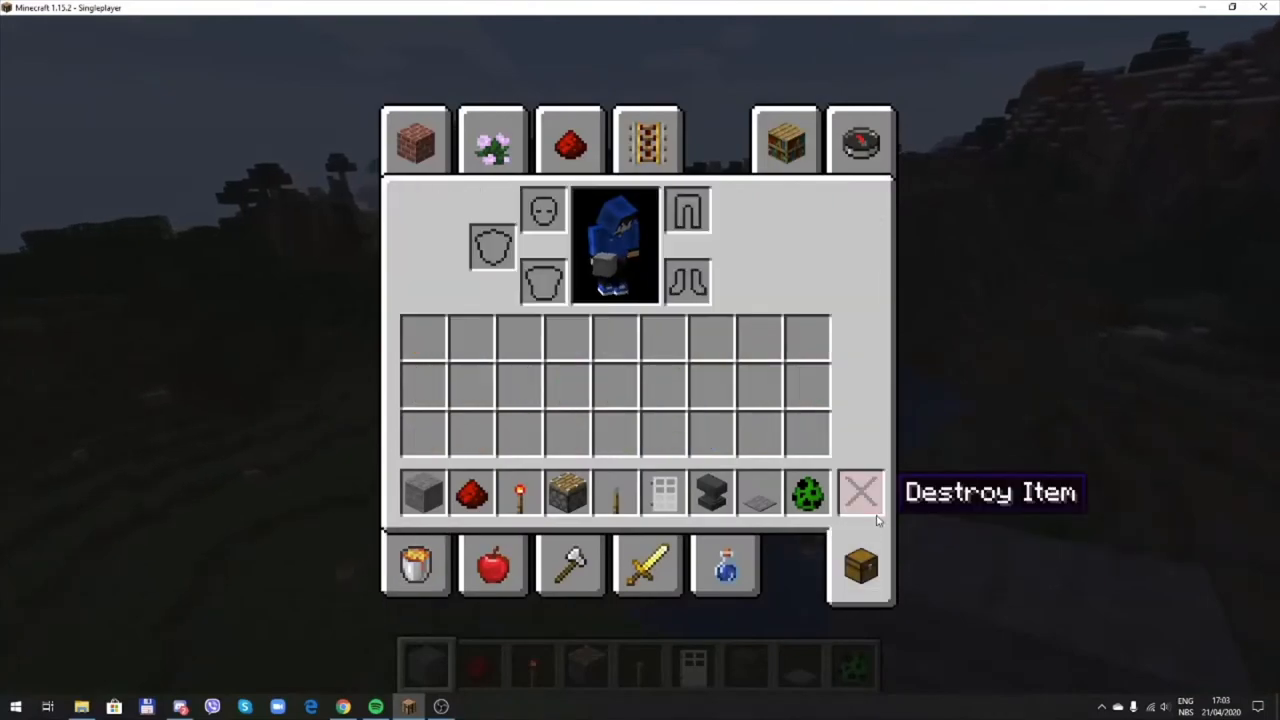
# - Clear every building item out of the inventory and hotbar
pyautogui.press('Escape')
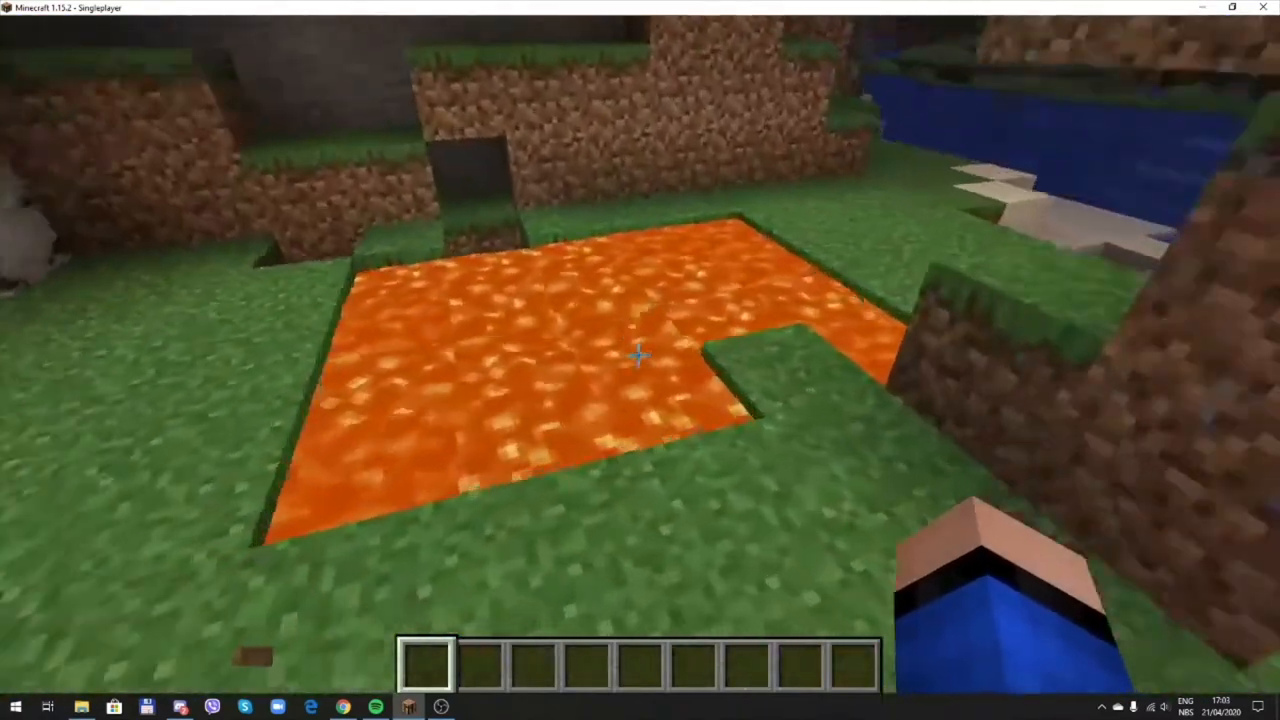
pyautogui.moveTo(640, 360)
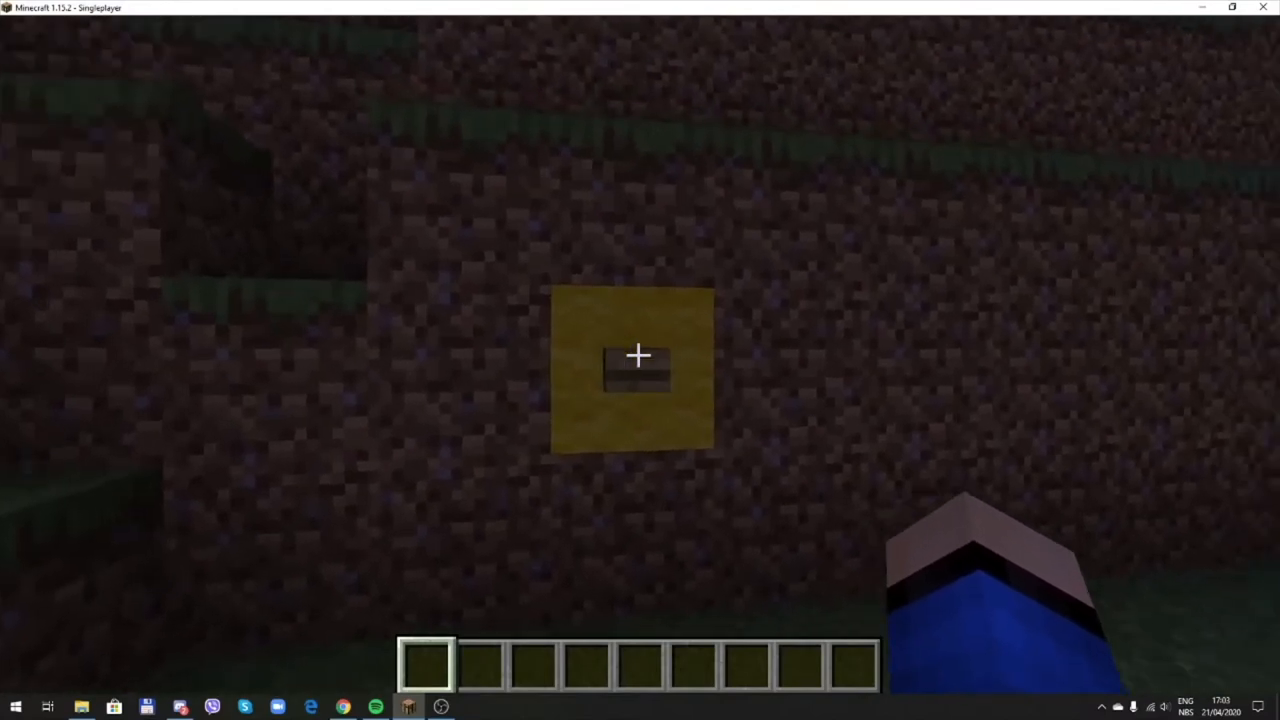
# - Pause the game and resume via Back to Game after triggering the title
pyautogui.press('Escape')
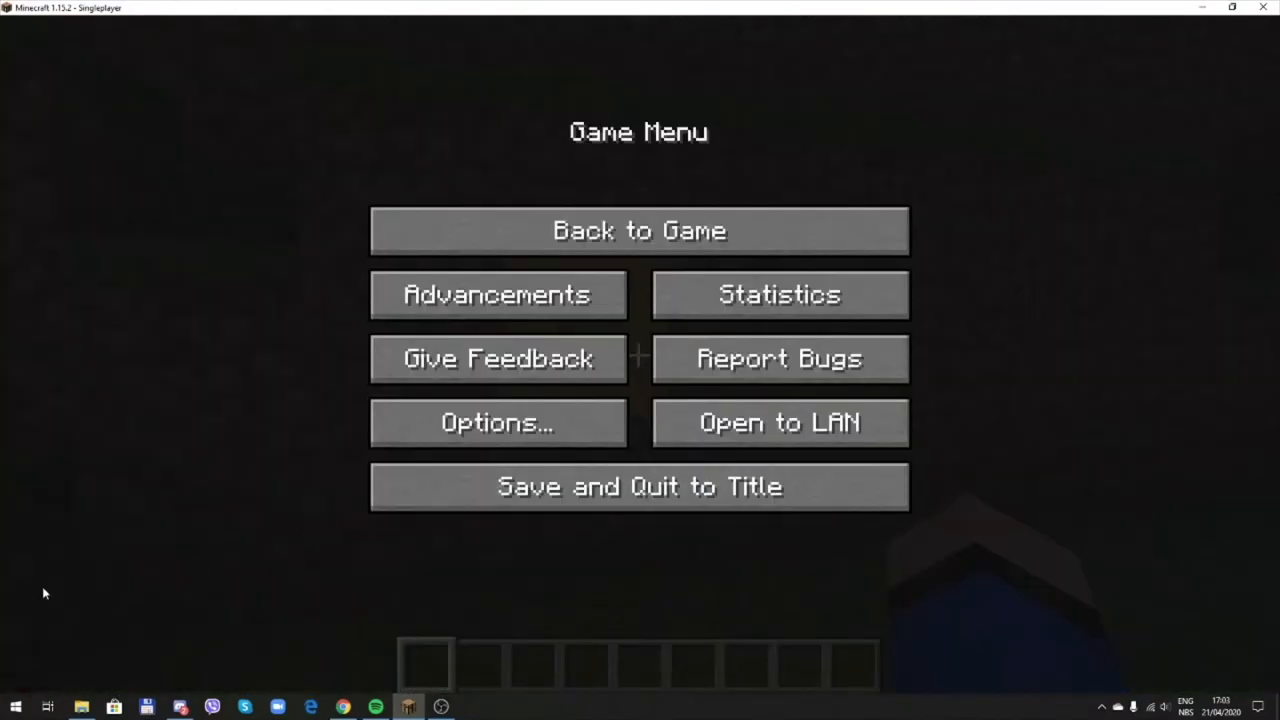
pyautogui.click(640, 230)
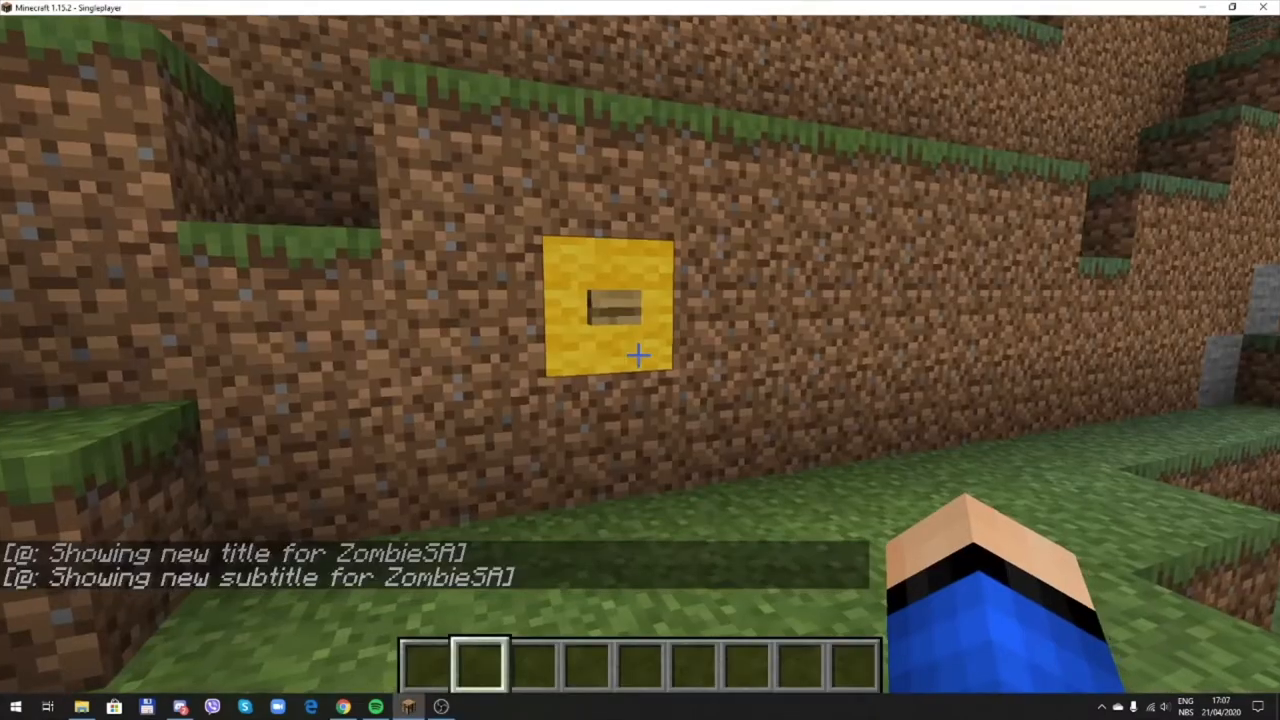